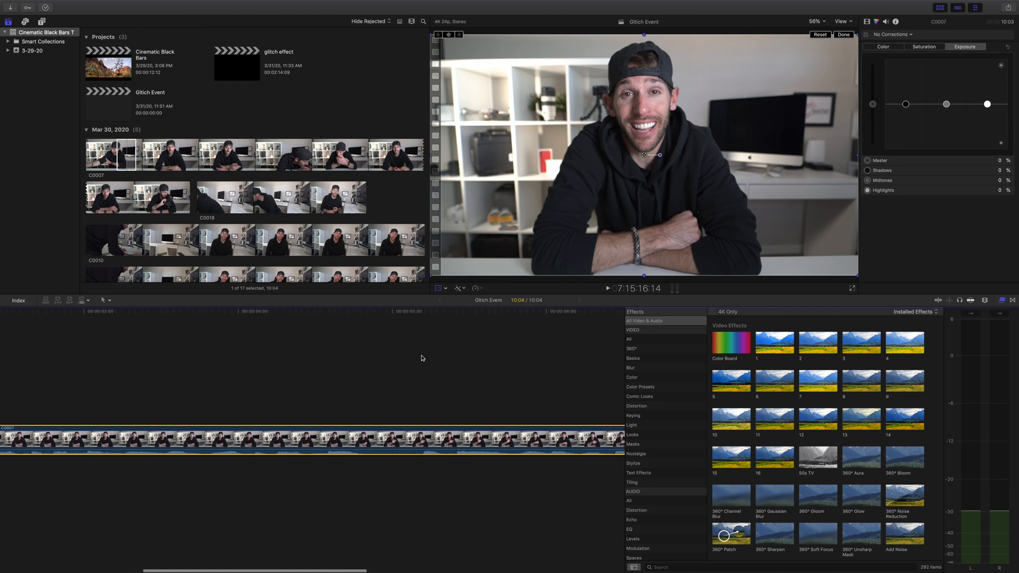
# Duplicate a short slice of C0007 just after 4 seconds onto a connected layer
pyautogui.click(305, 439)
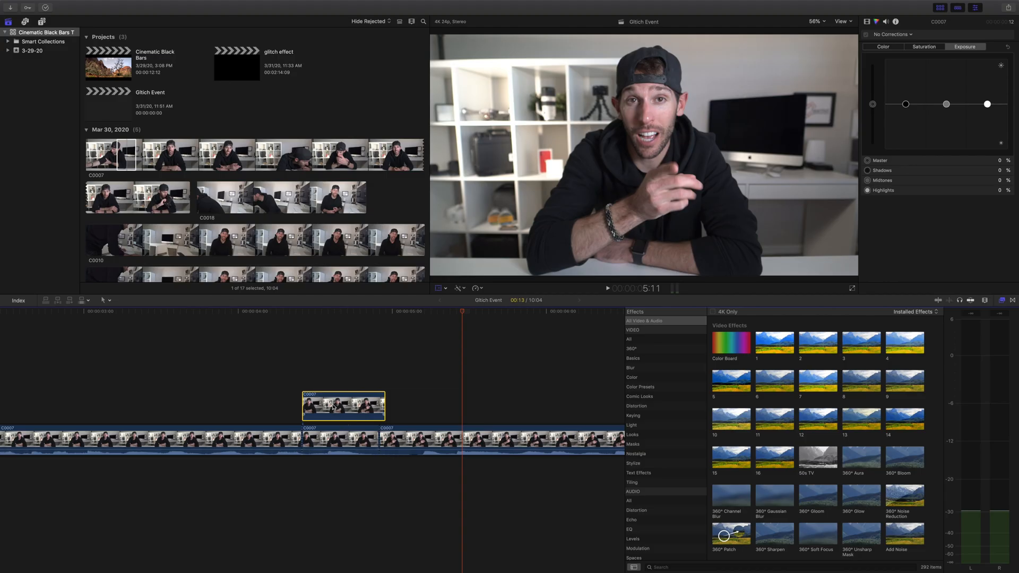
pyautogui.moveTo(347, 413)
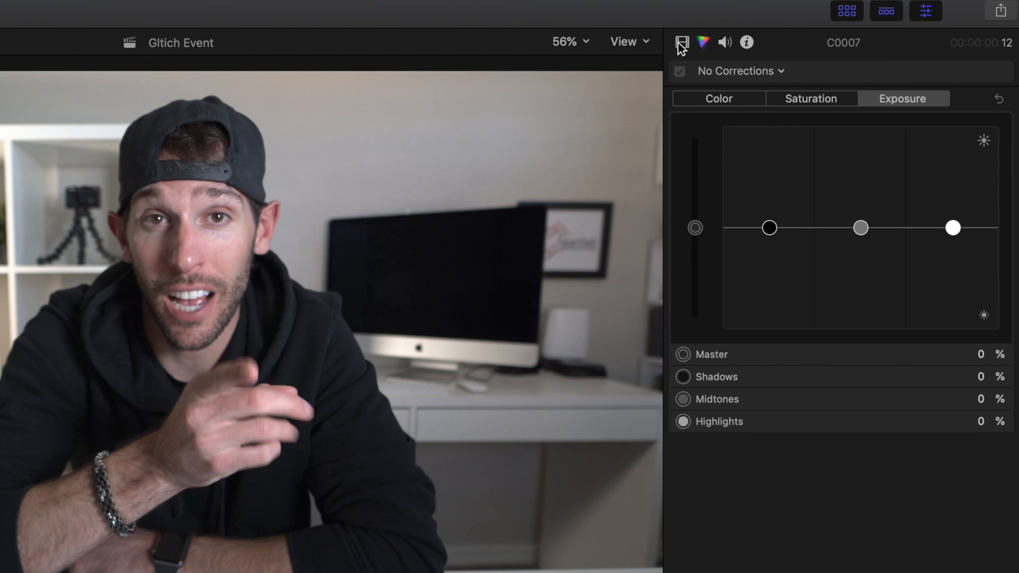
# Set the connected C0007 copy to 70.5% opacity and shift it about 50 px right
pyautogui.click(681, 43)
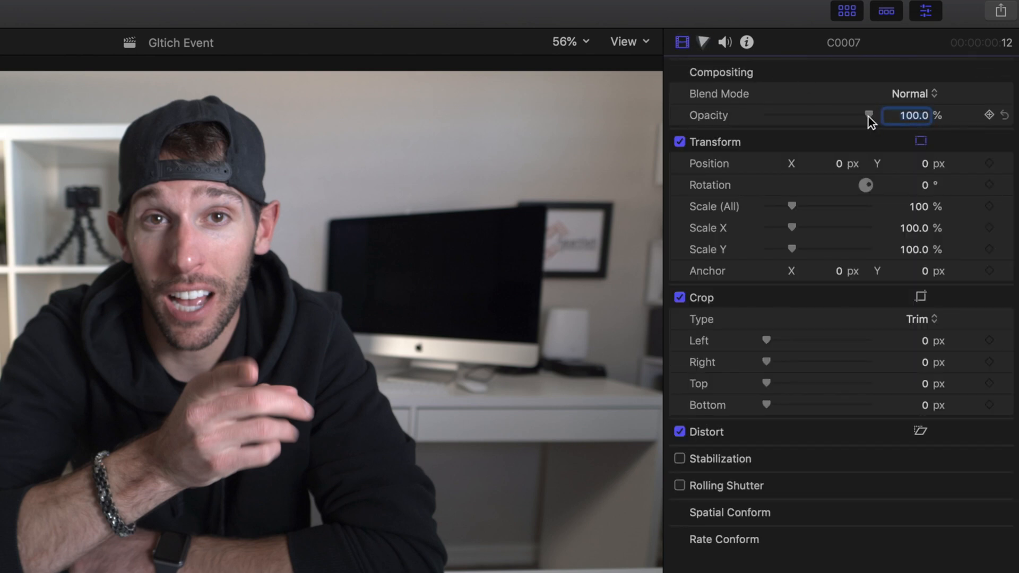
pyautogui.moveTo(868, 115); pyautogui.dragTo(843, 116)
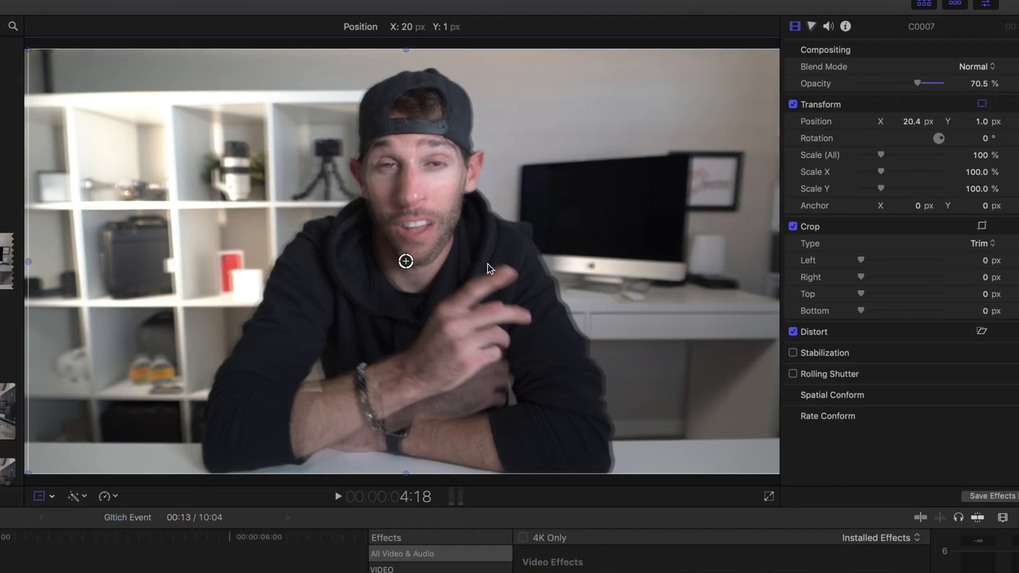
pyautogui.moveTo(405, 260); pyautogui.dragTo(410, 258)
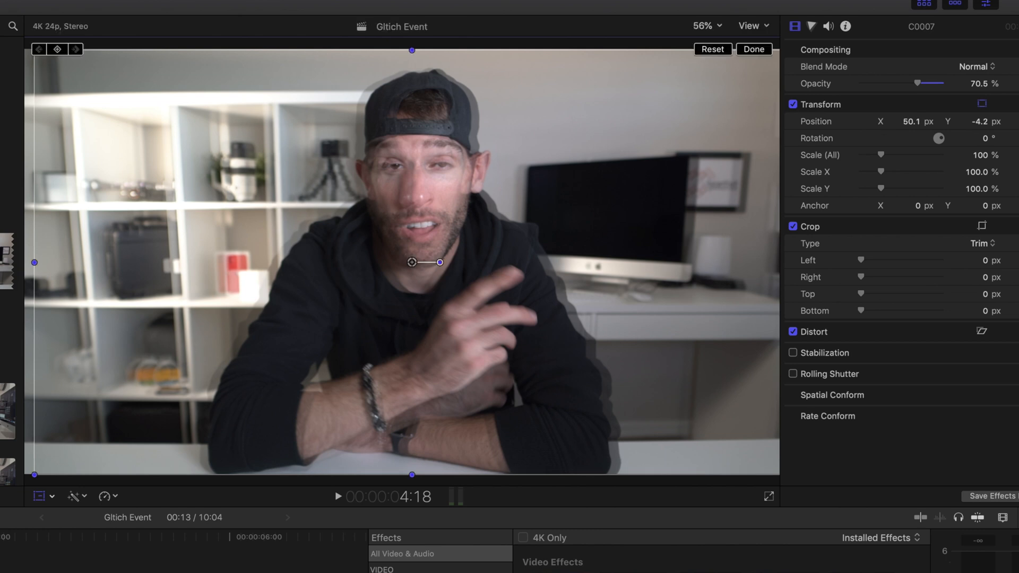
pyautogui.click(753, 49)
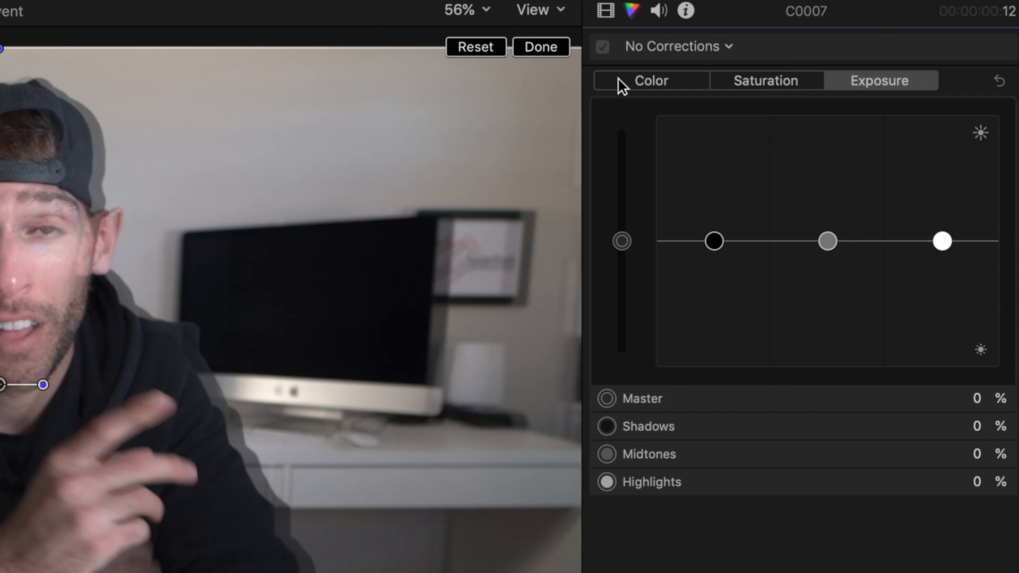
# Push the Color Board Master, Shadows, Midtones and Highlights pucks toward blue
pyautogui.click(650, 80)
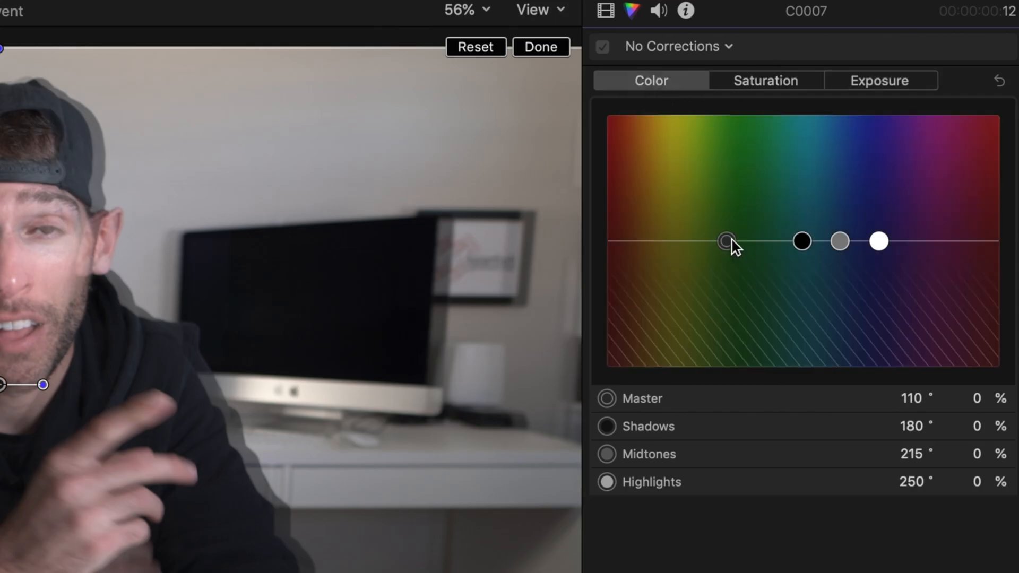
pyautogui.moveTo(727, 244)
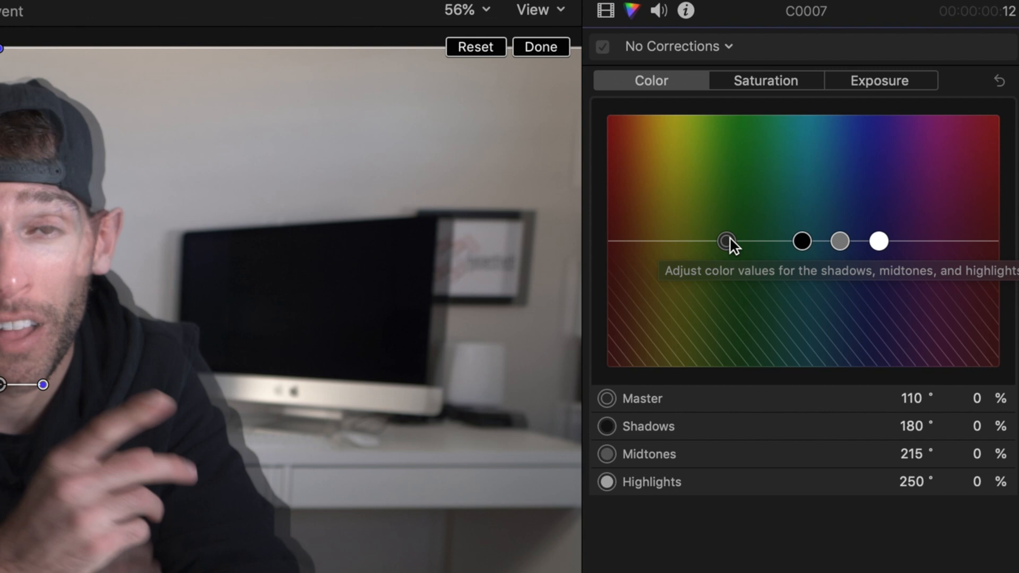
pyautogui.moveTo(726, 241); pyautogui.dragTo(683, 314)
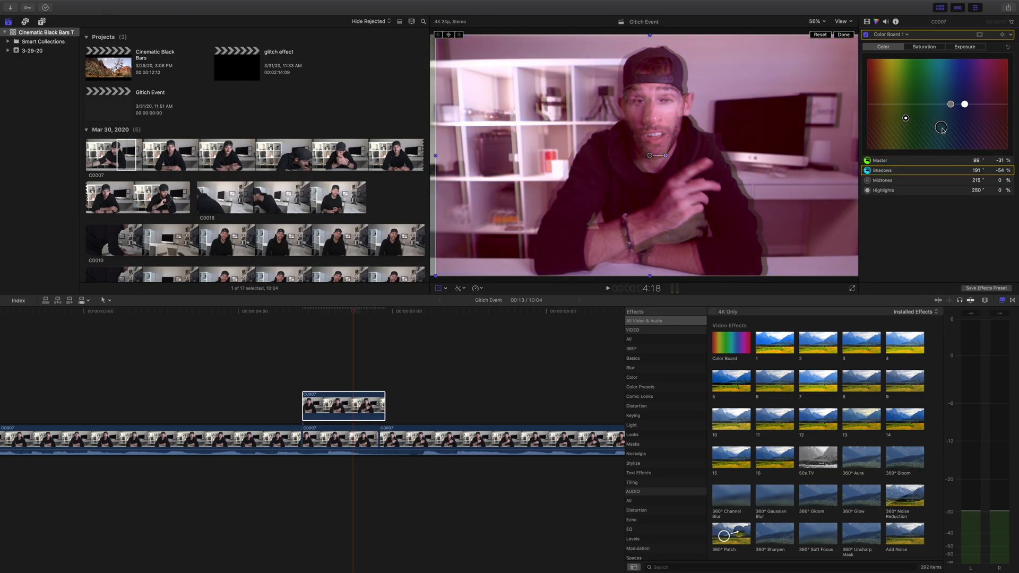
pyautogui.moveTo(941, 127); pyautogui.dragTo(949, 85)
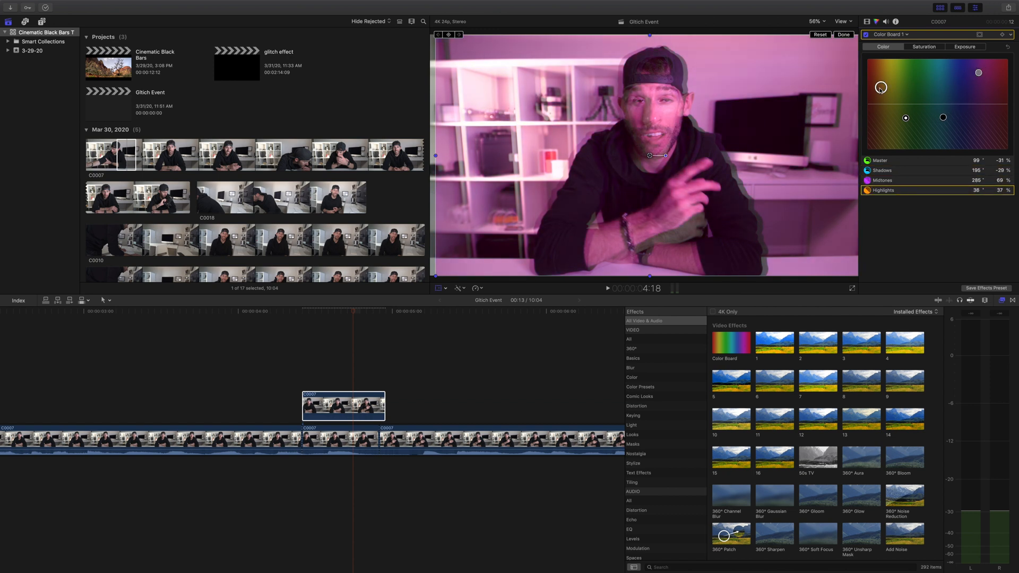
pyautogui.moveTo(881, 88); pyautogui.dragTo(870, 140)
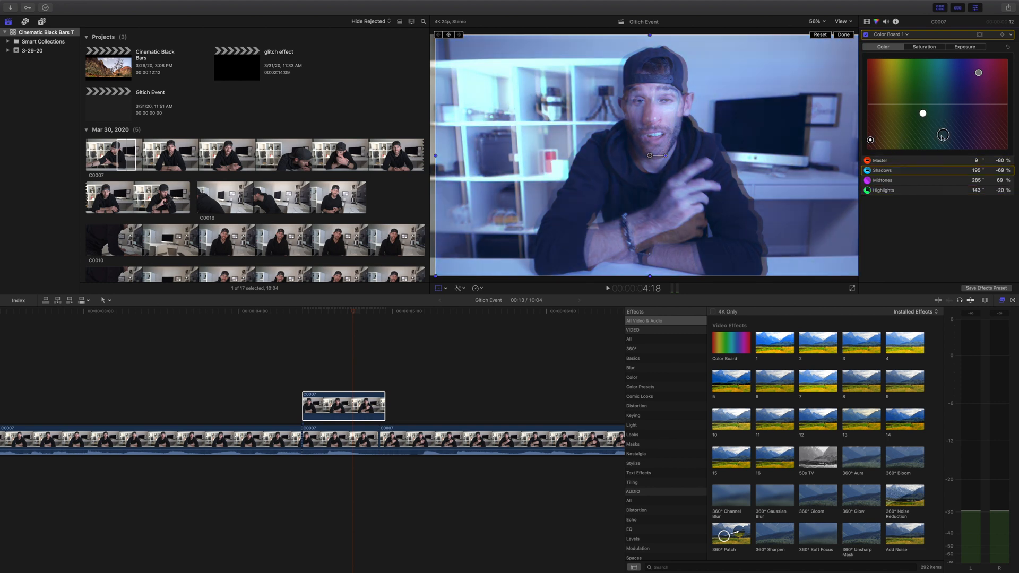
pyautogui.moveTo(943, 134); pyautogui.dragTo(965, 102)
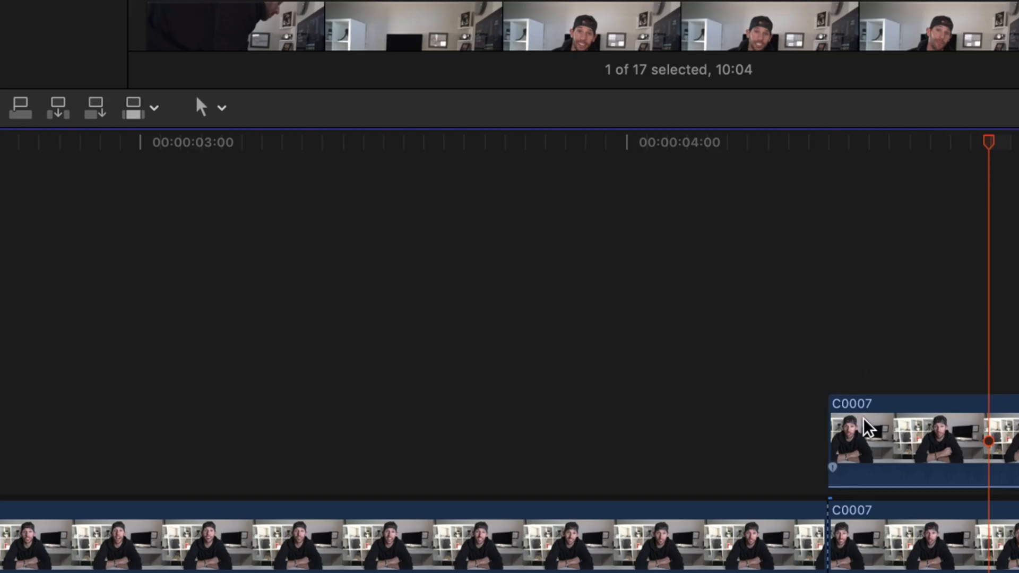
# Blade thin slices across the tinted connected C0007 copy
pyautogui.click(210, 107)
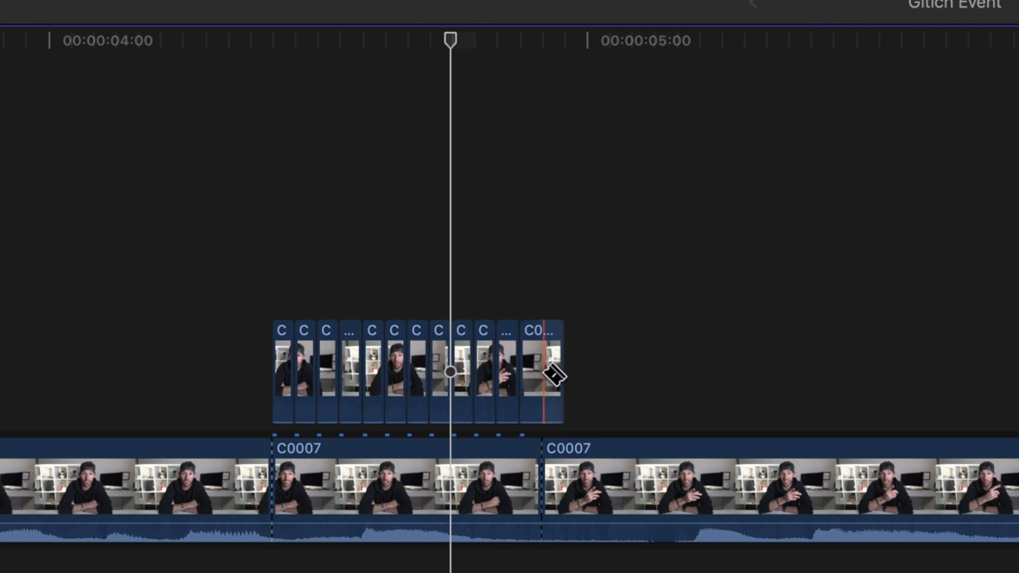
pyautogui.click(219, 149)
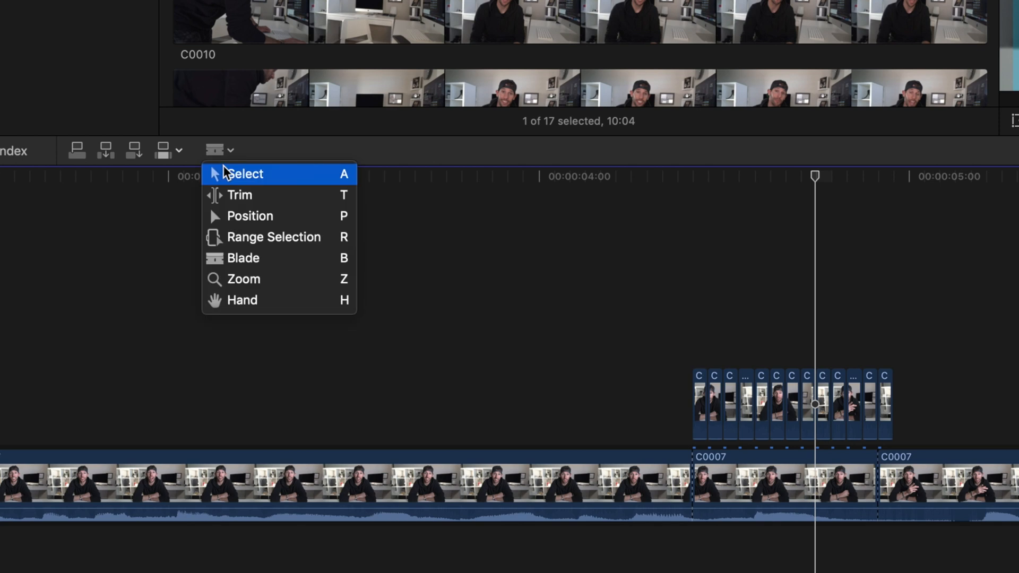
# With the Select tool, delete every other slice of the connected copy
pyautogui.click(244, 174)
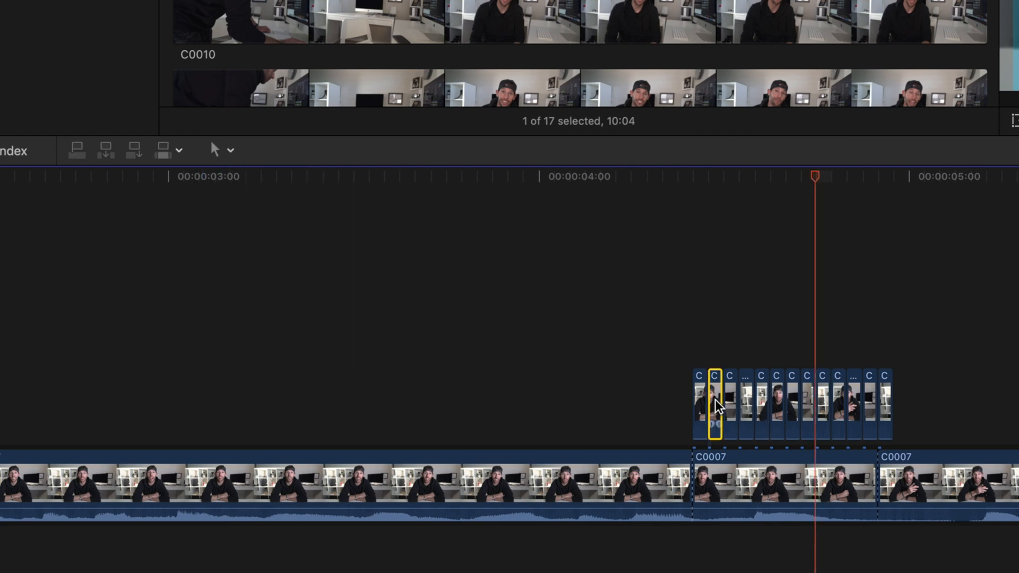
pyautogui.click(746, 403)
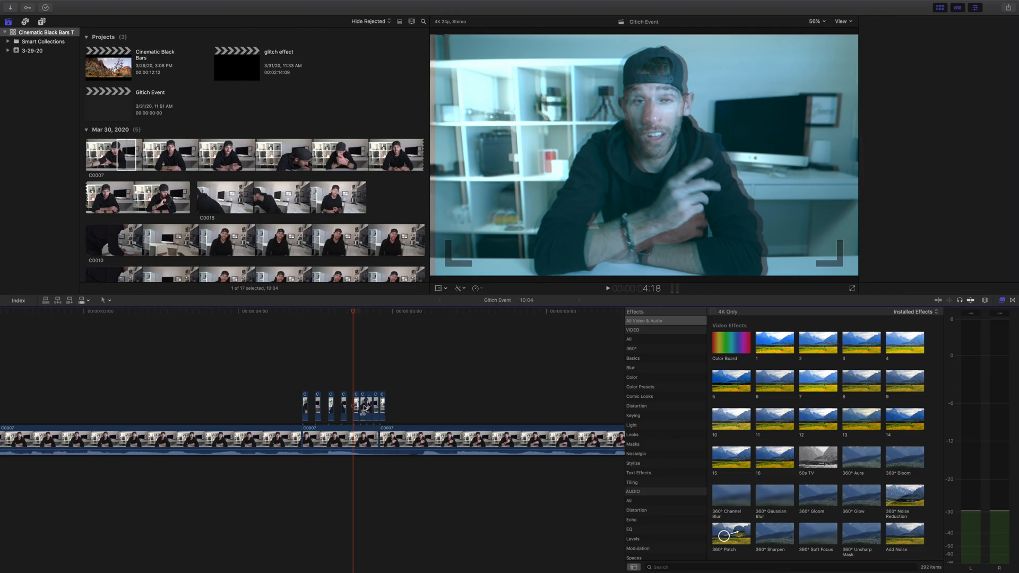
pyautogui.click(377, 406)
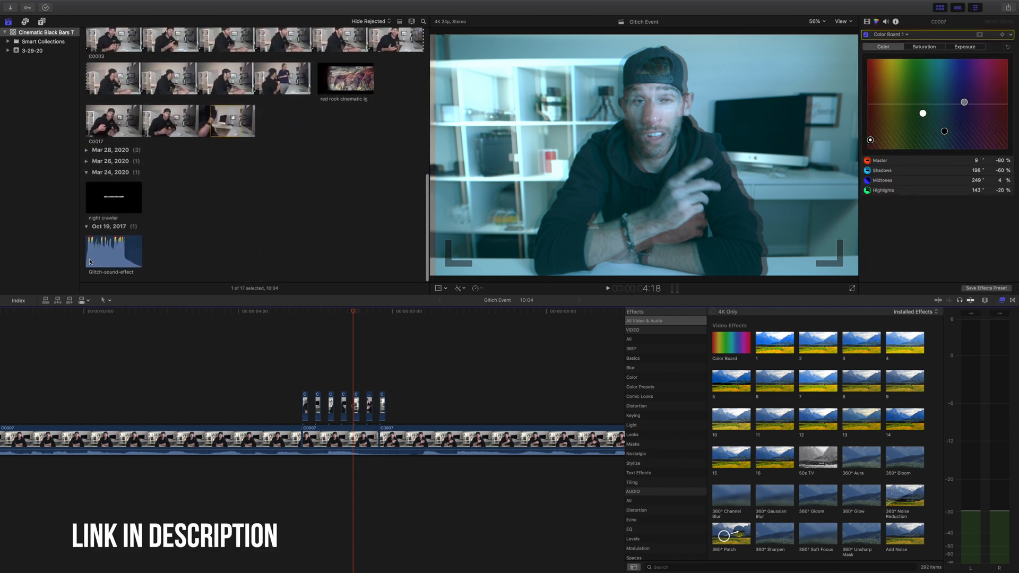
# Select the Glitch-sound-effect clip in the Oct 19, 2017 Browser group
pyautogui.click(113, 251)
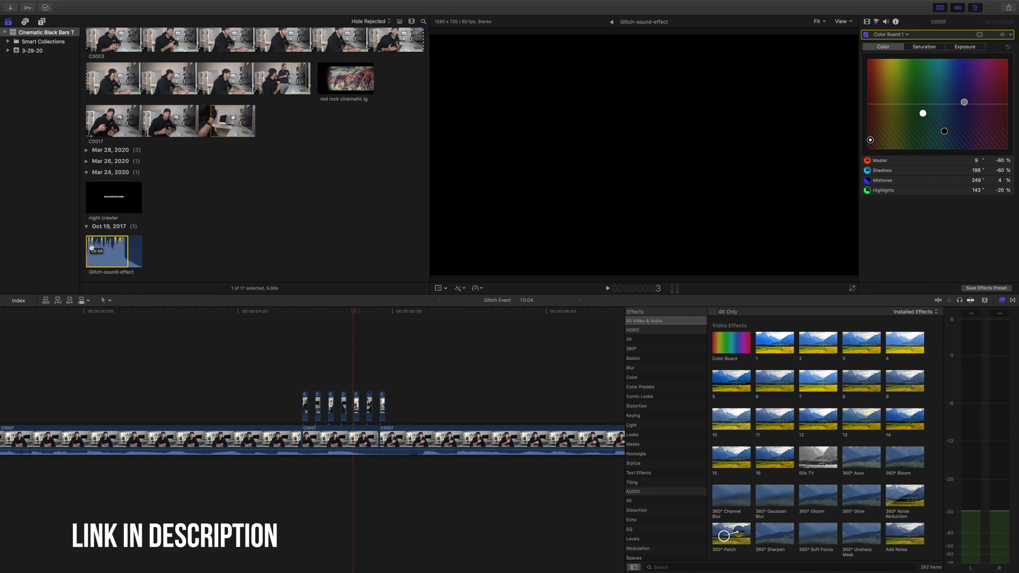